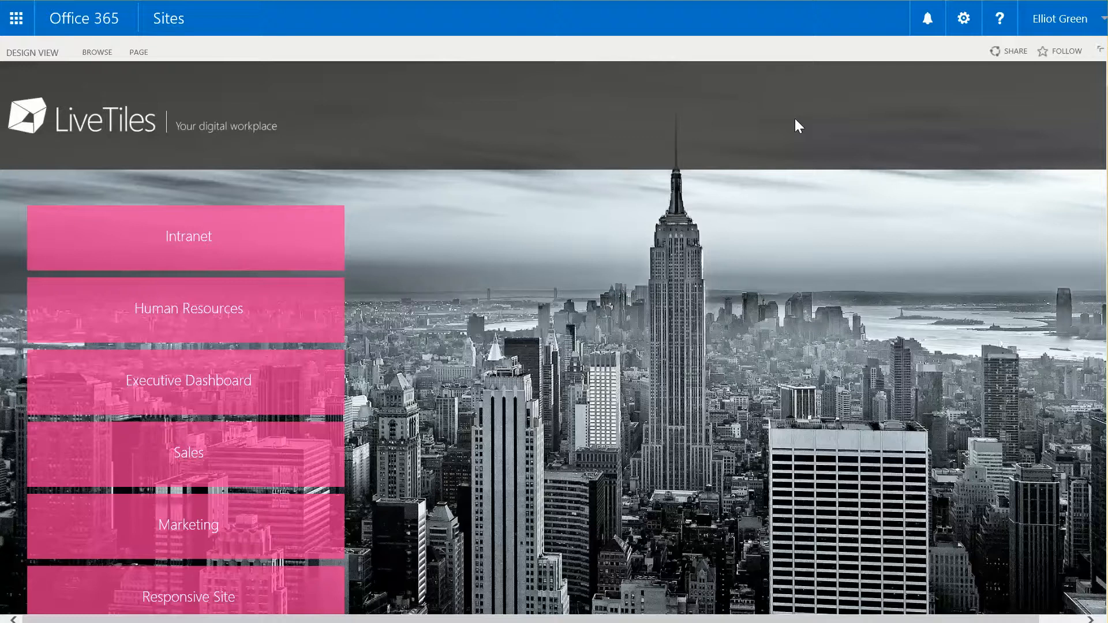
mouse_move(615, 303)
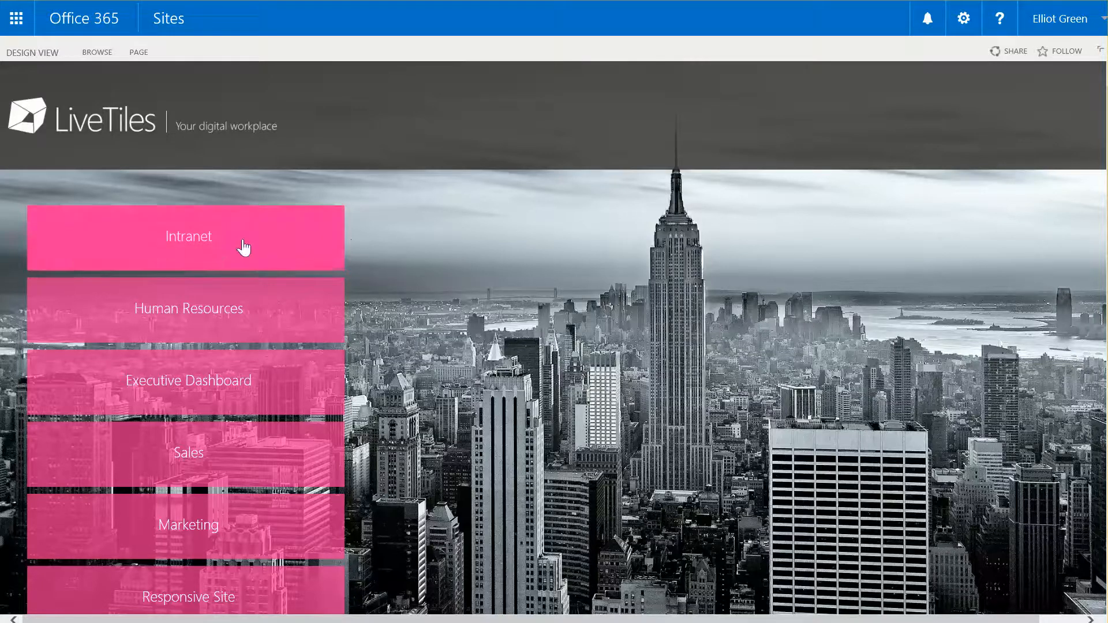
Open the Intranet site from the pink Intranet tile on the landing page.
scroll("down", 3)
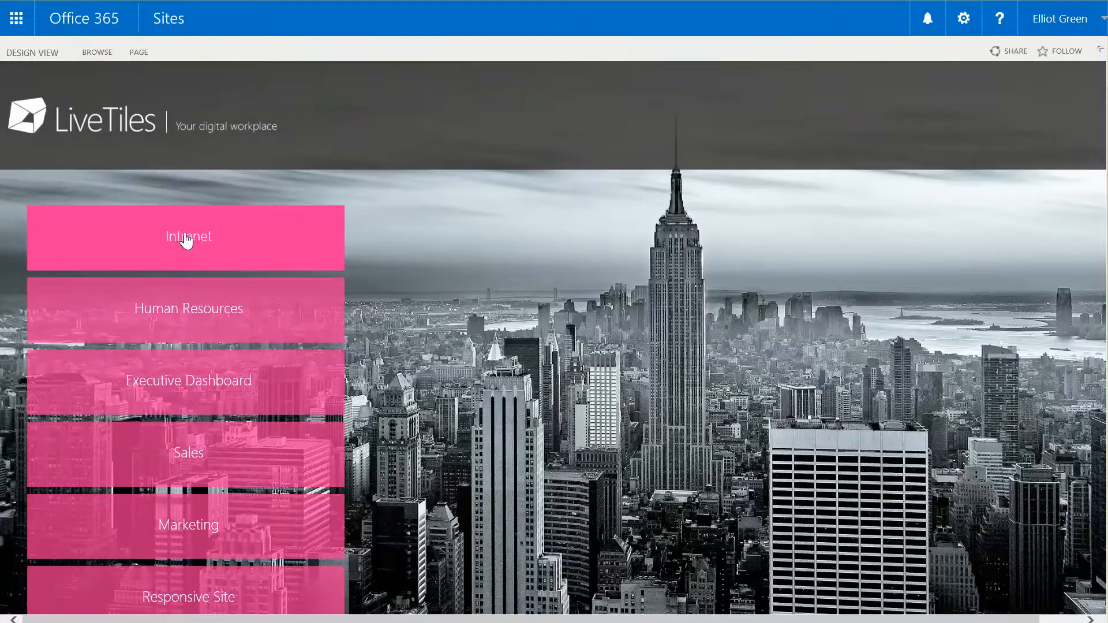
left_click(188, 235)
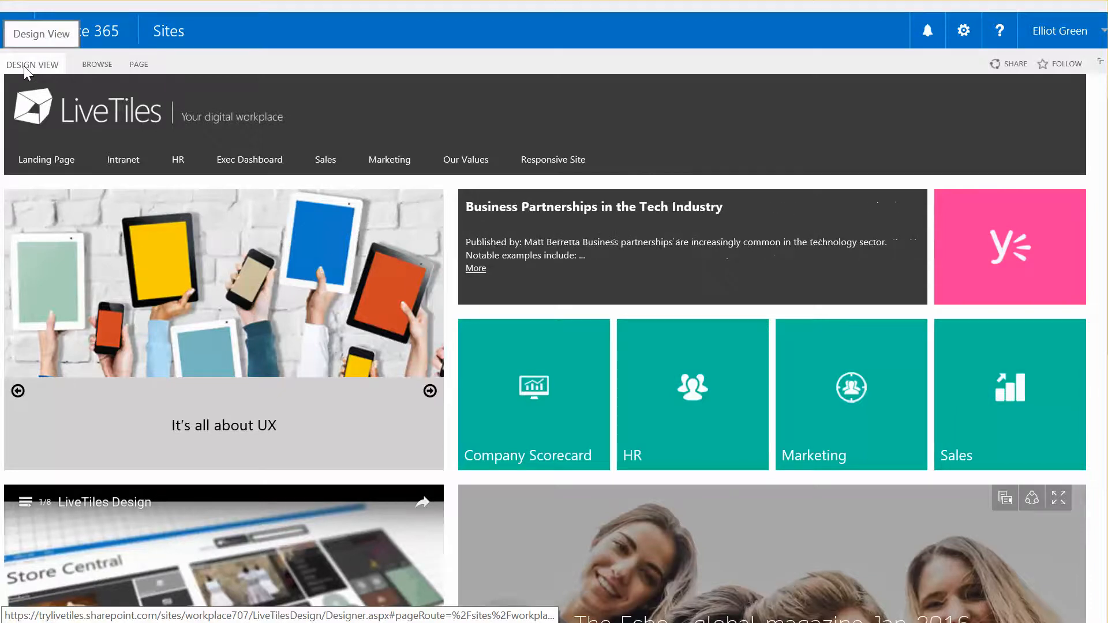
mouse_move(253, 270)
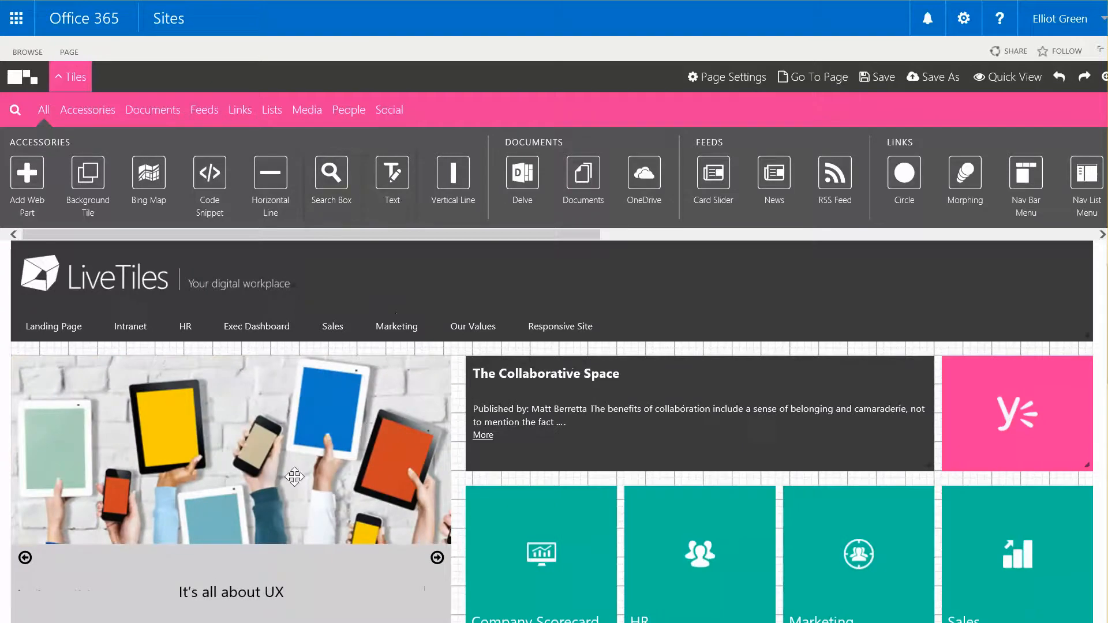
mouse_move(326, 430)
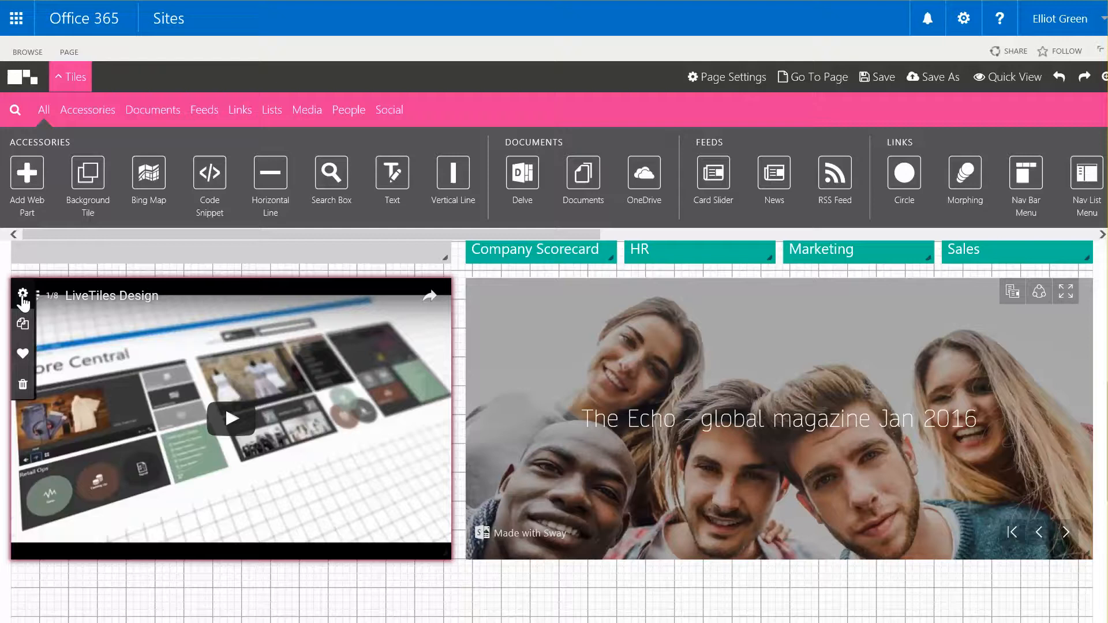
mouse_move(23, 294)
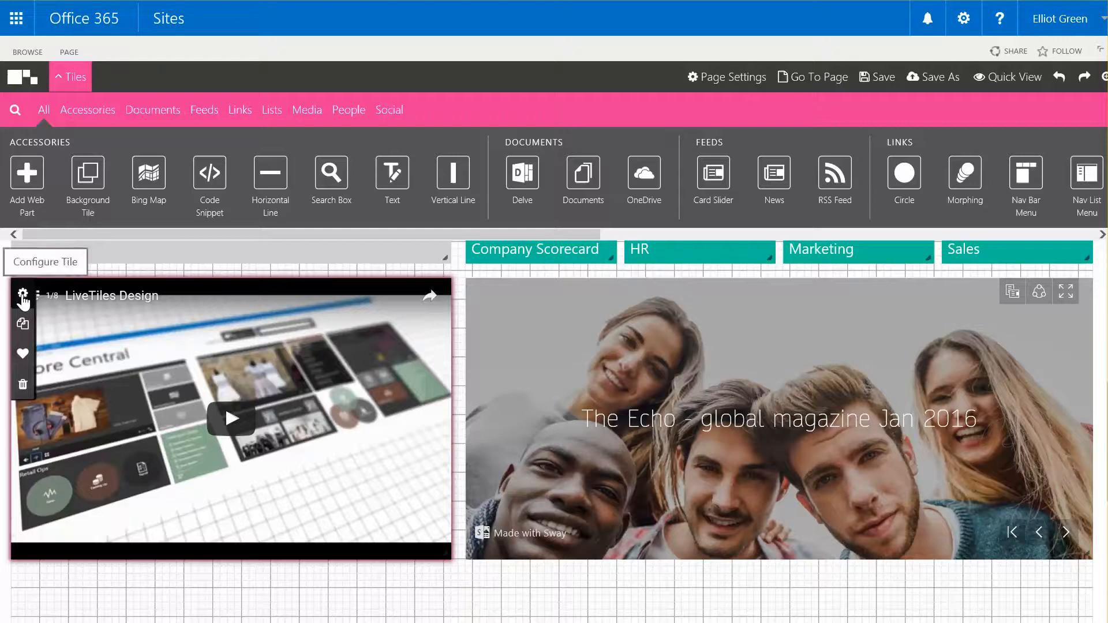
mouse_move(23, 325)
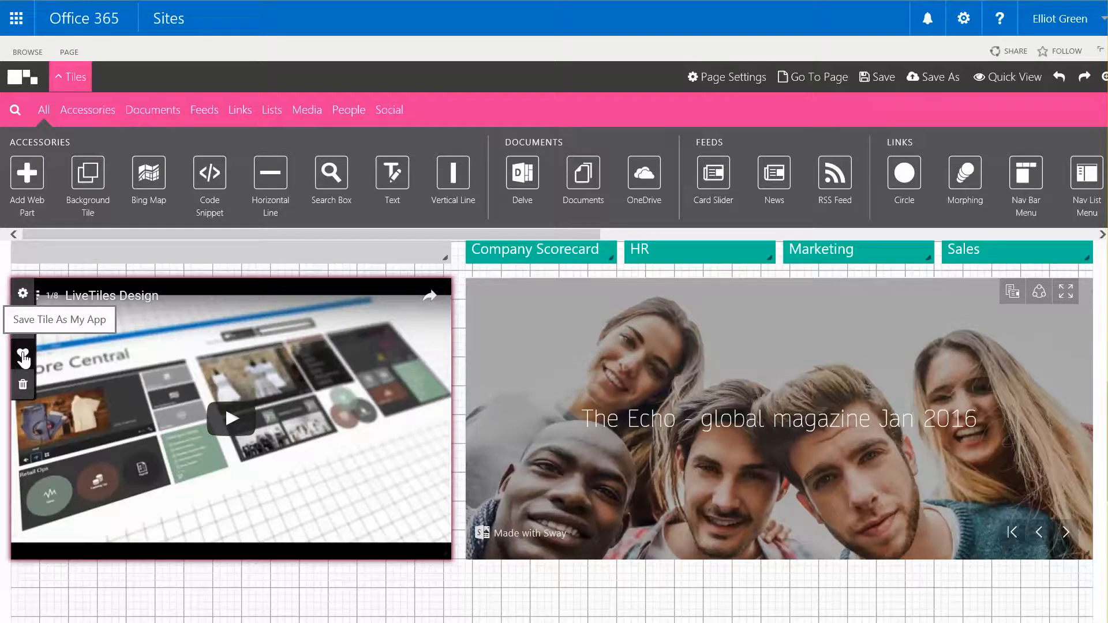
mouse_move(22, 385)
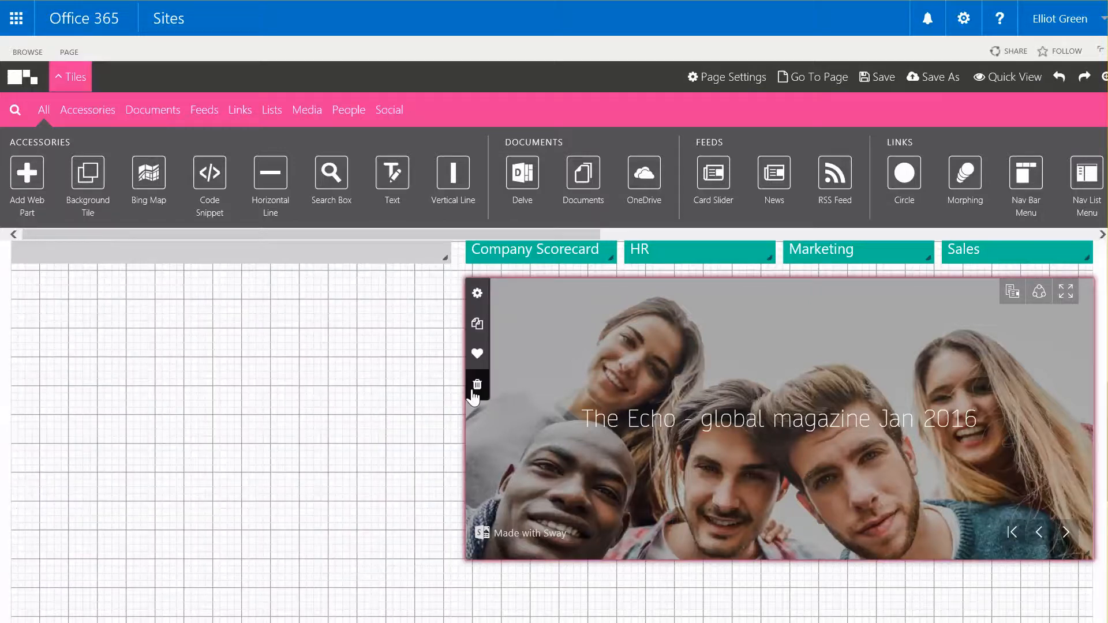
Delete The Echo Sway magazine tile from the grid.
left_click(476, 384)
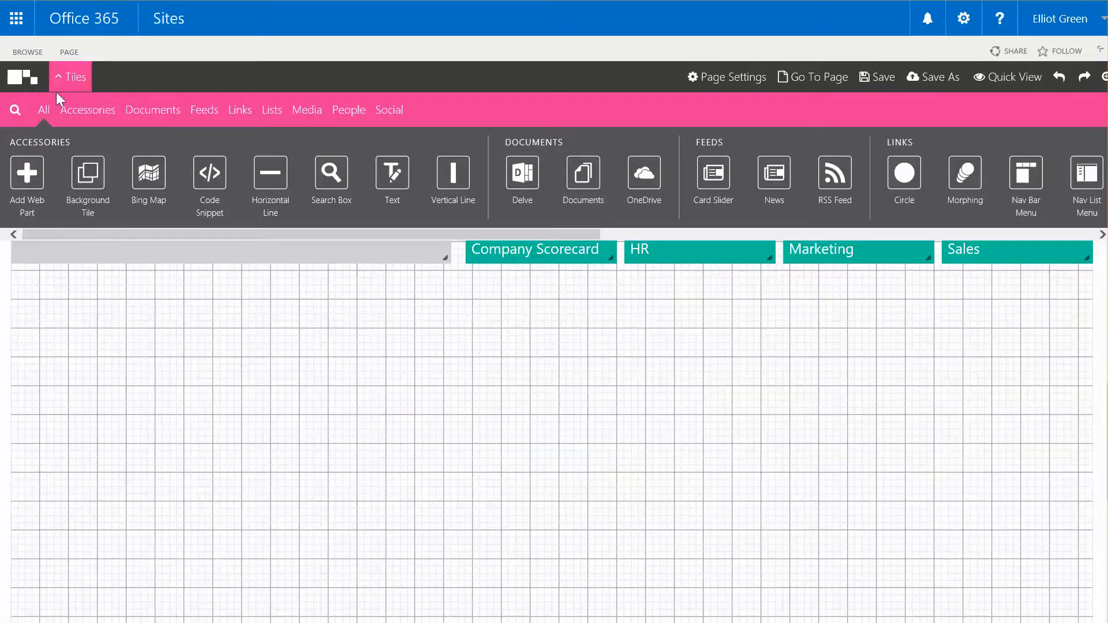
Find the Video tile by searching 'vide' and stretch the new tile to the carousel's width.
left_click(306, 109)
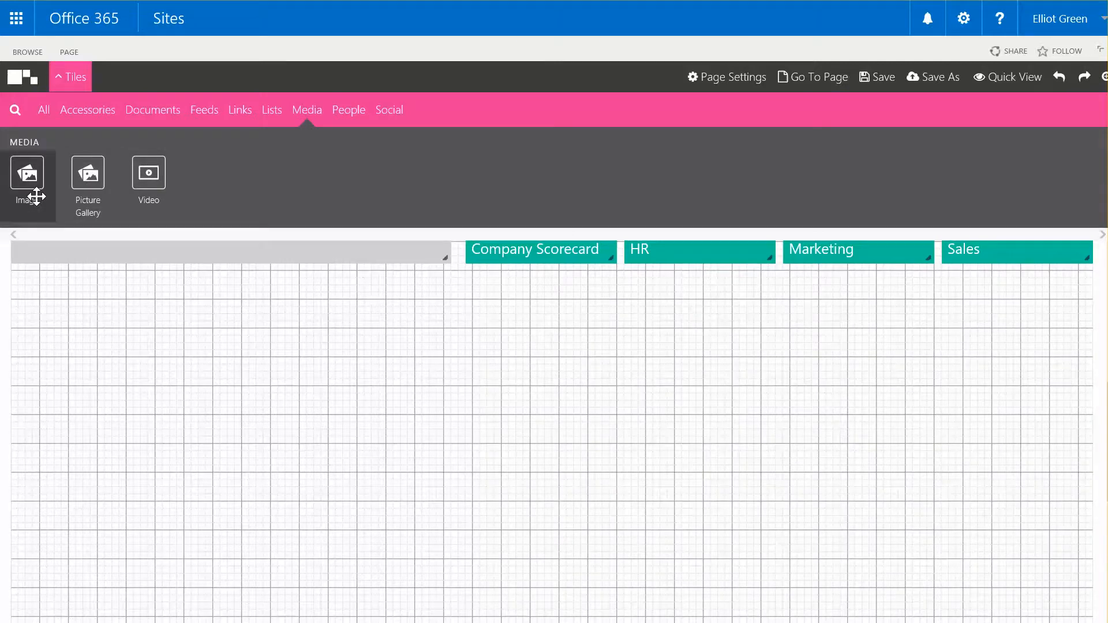
mouse_move(149, 184)
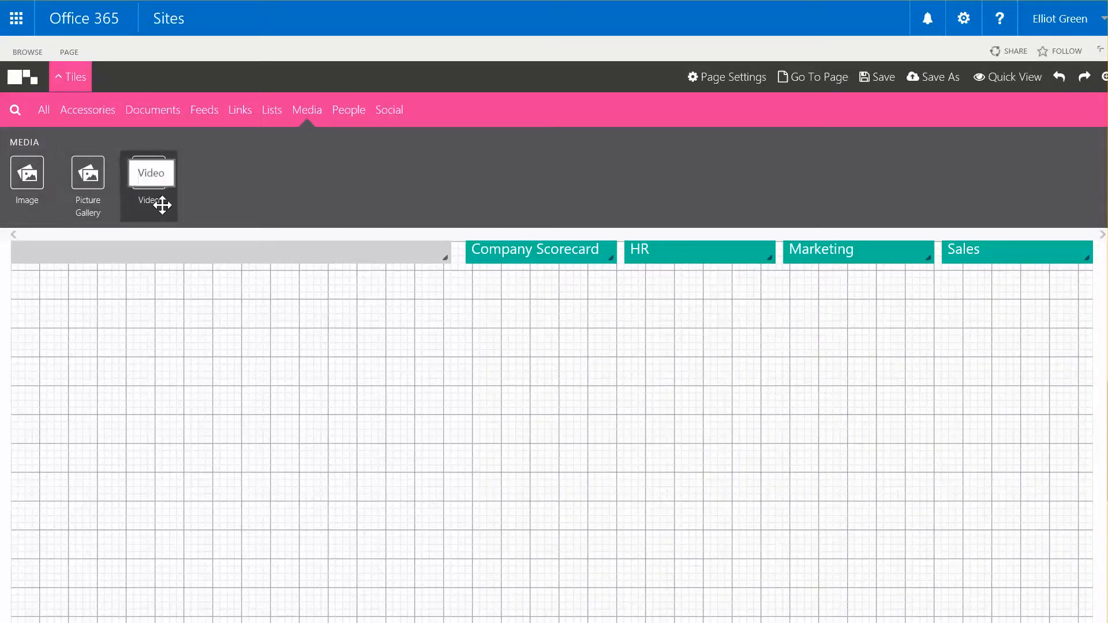
left_click(15, 110)
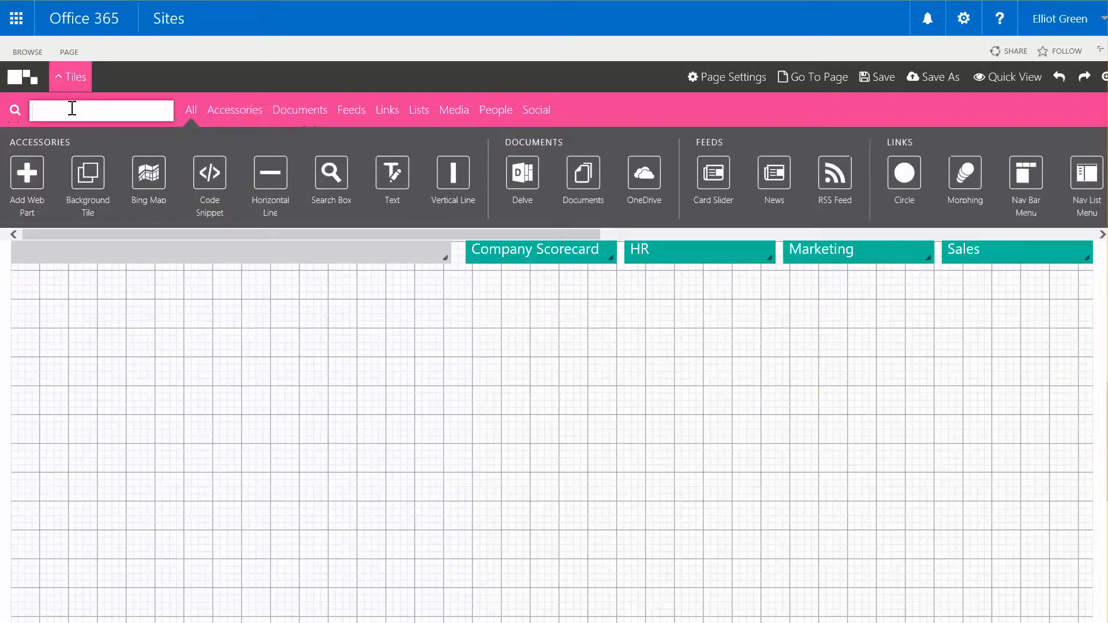
type("vide")
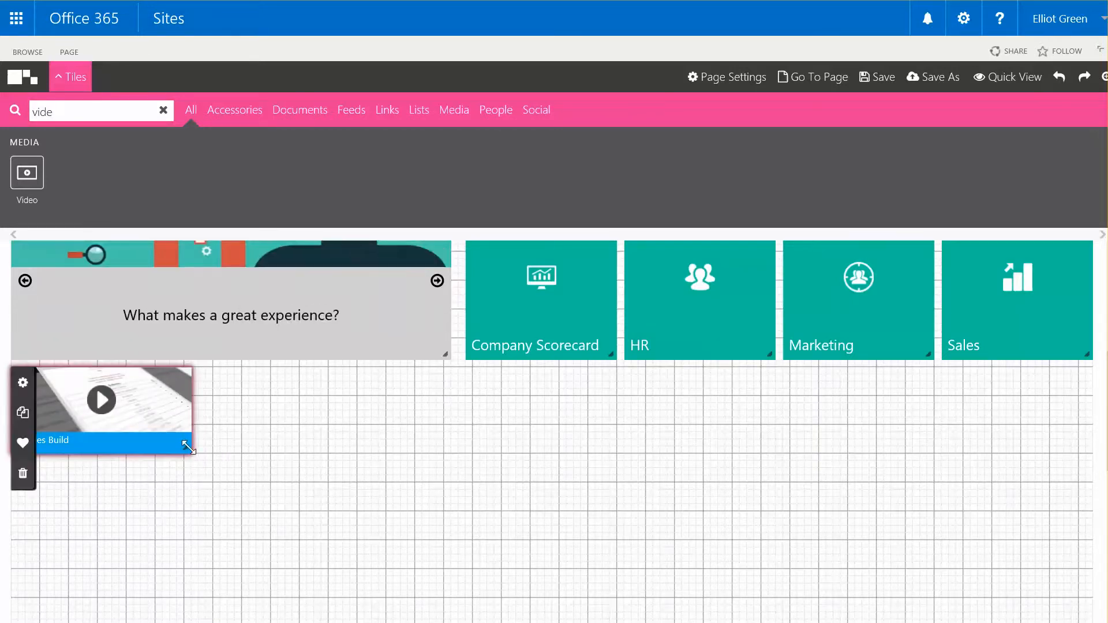
left_click_drag(190, 446, 361, 539)
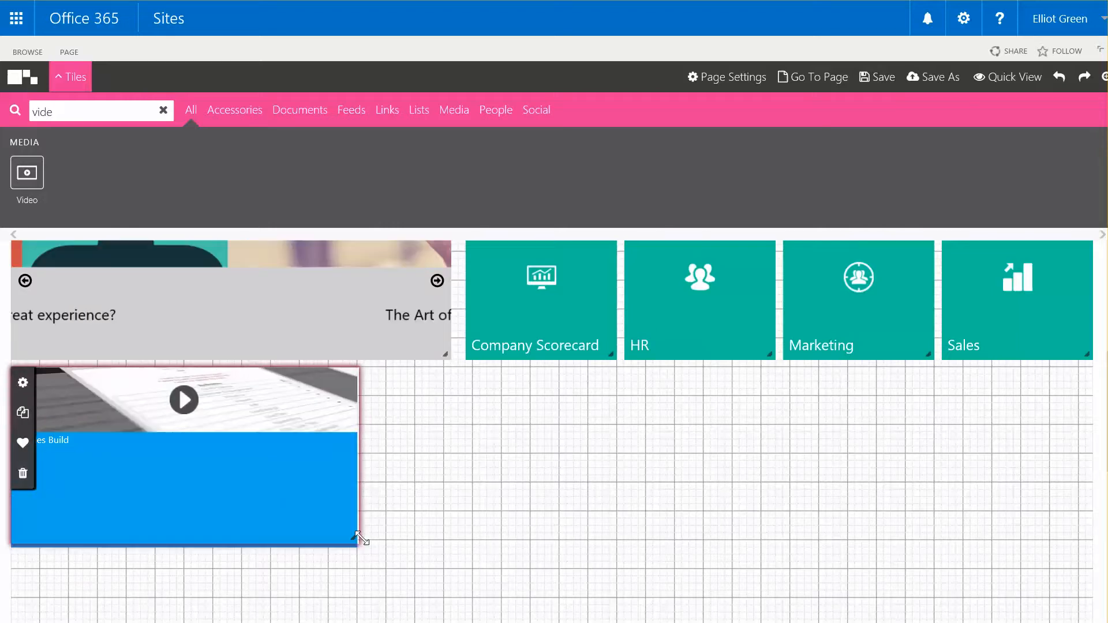
left_click_drag(359, 537, 442, 579)
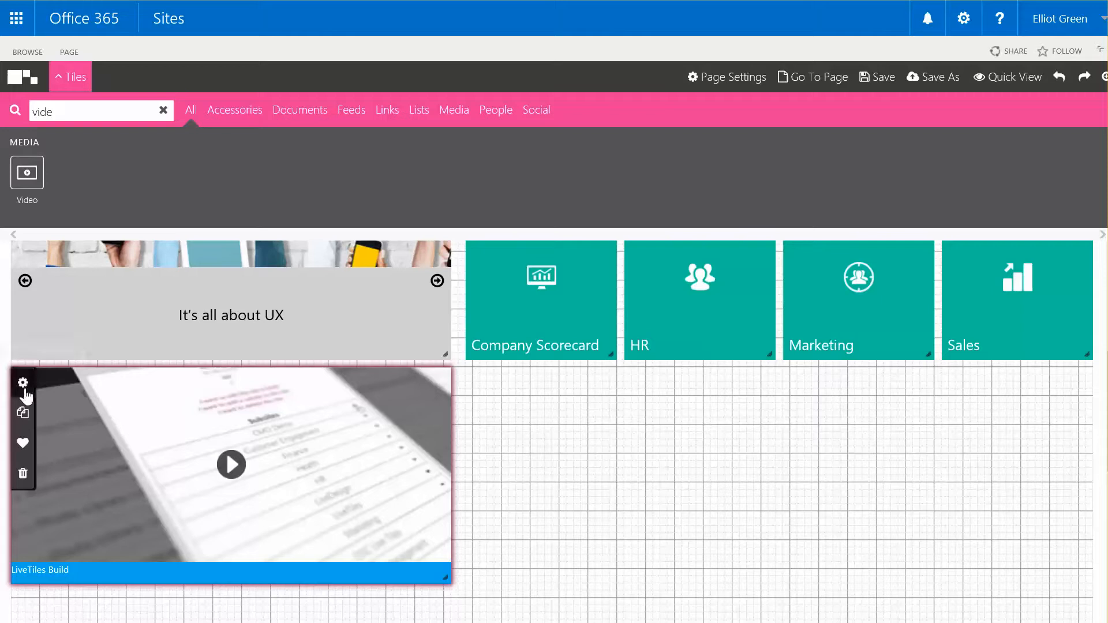
Give the video tile a blue background and Text Background Height 0, removing its caption bar.
left_click(24, 382)
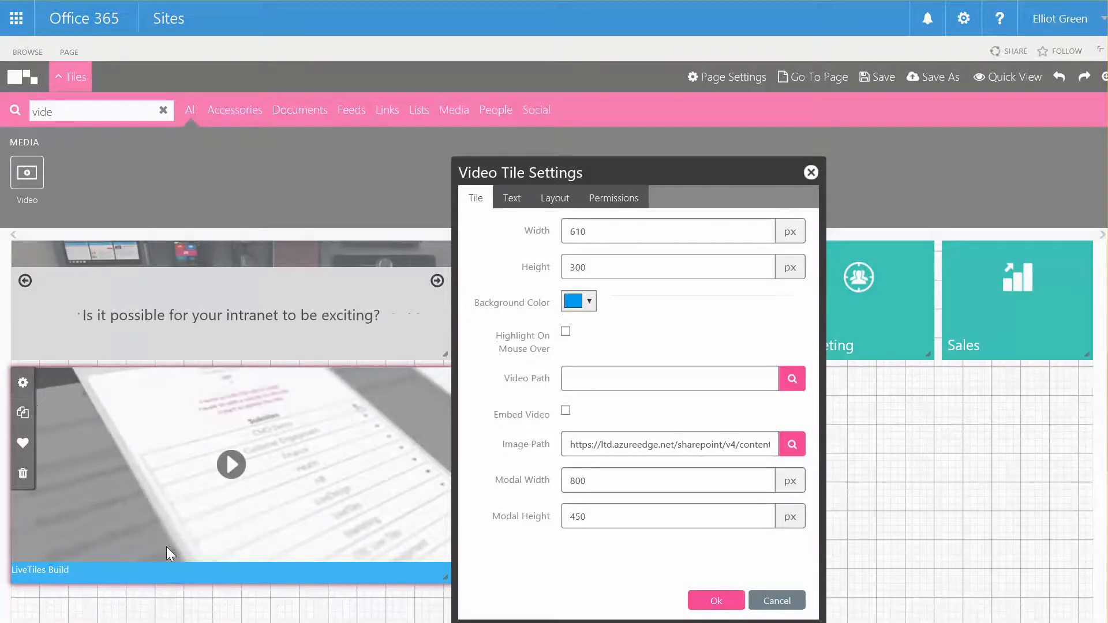
left_click(667, 230)
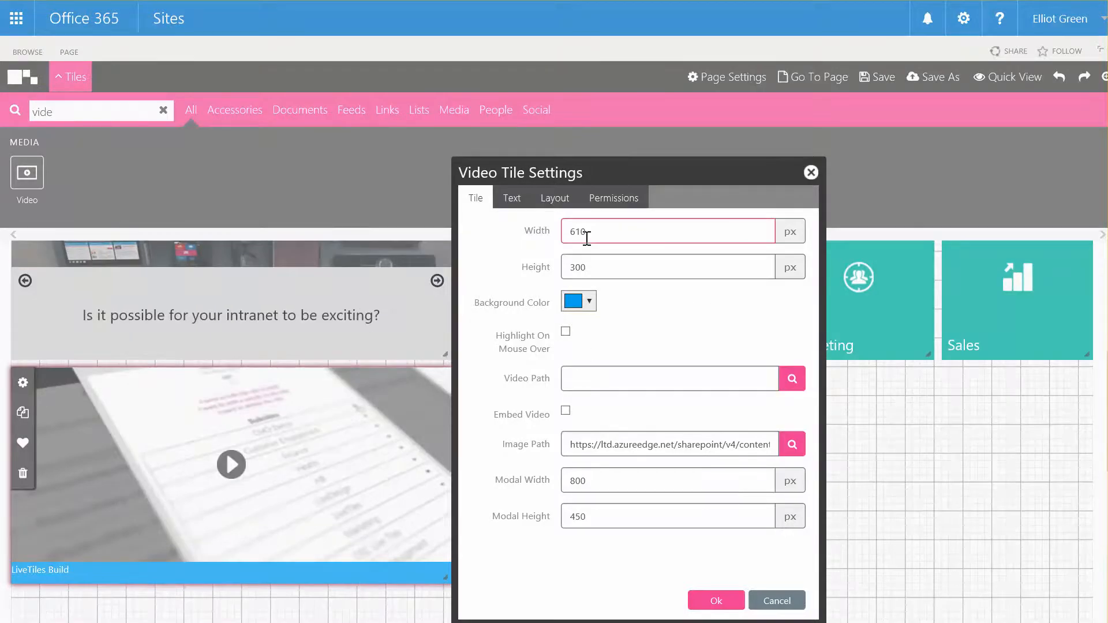
left_click(511, 198)
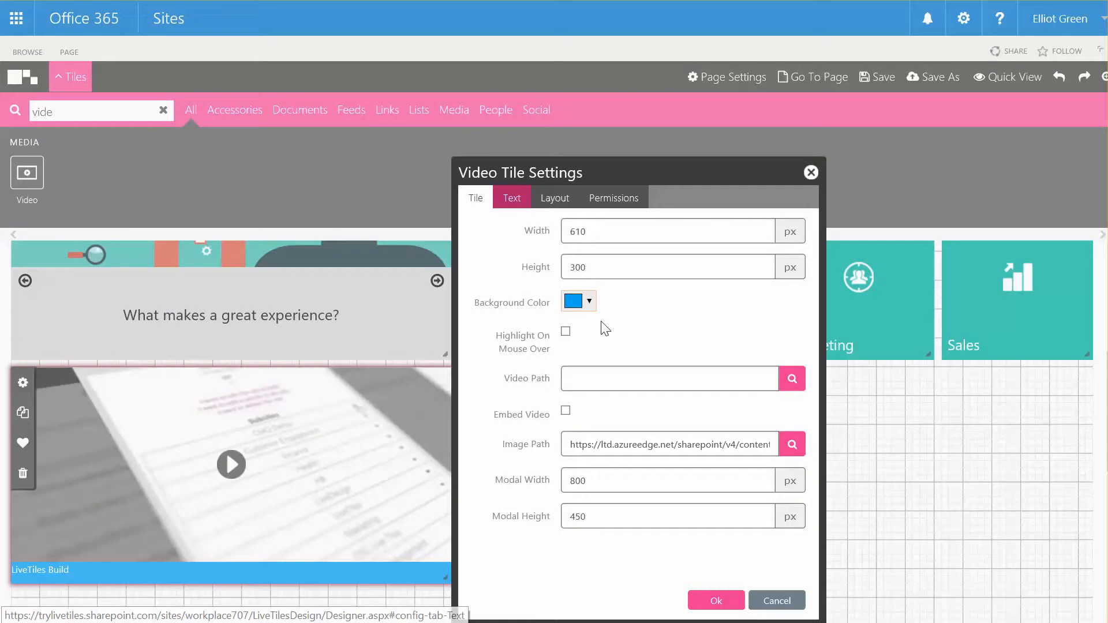
left_click(587, 301)
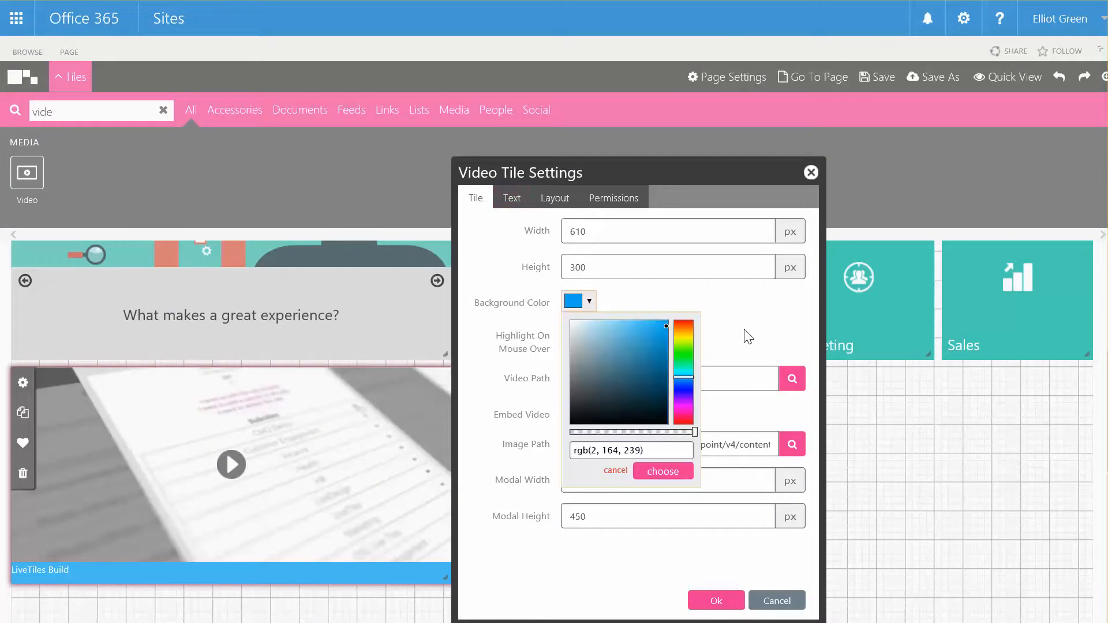
left_click_drag(692, 432, 644, 432)
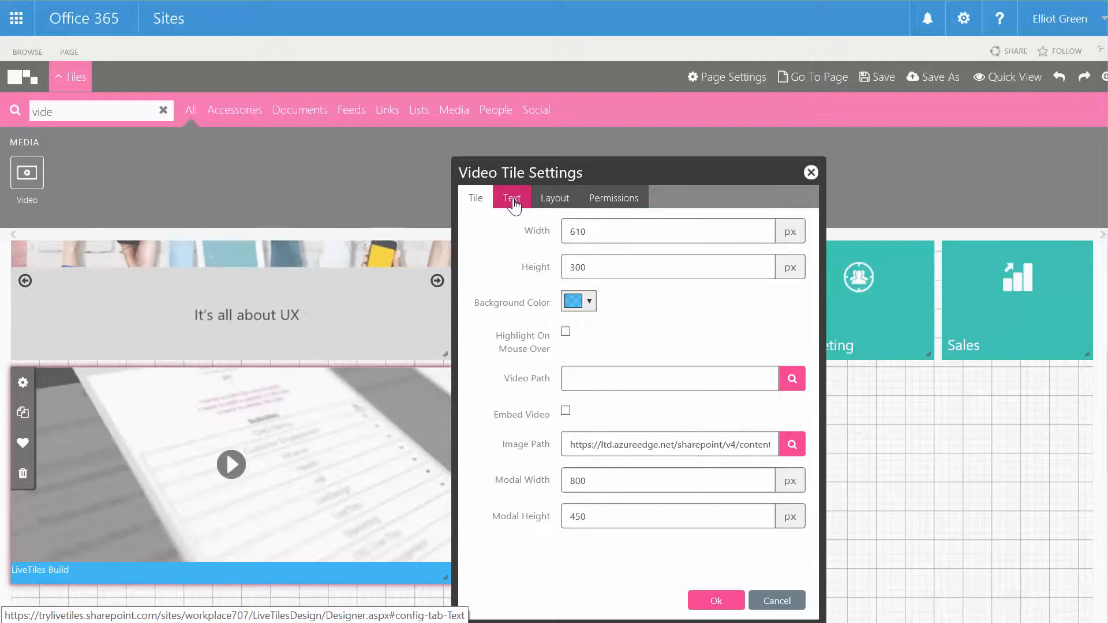
left_click(512, 198)
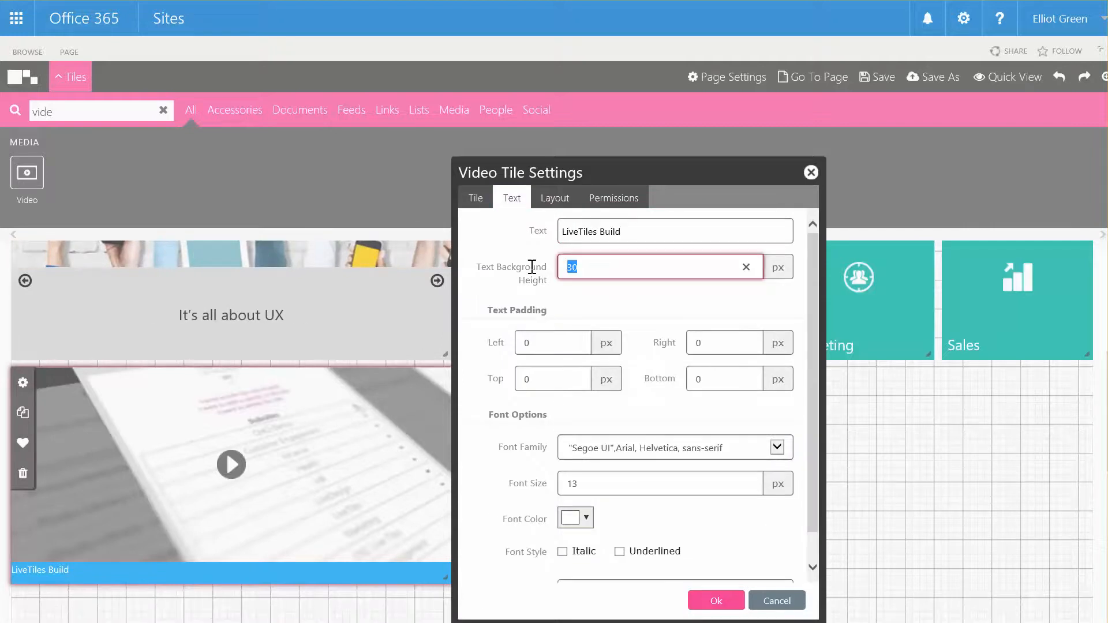
type("0")
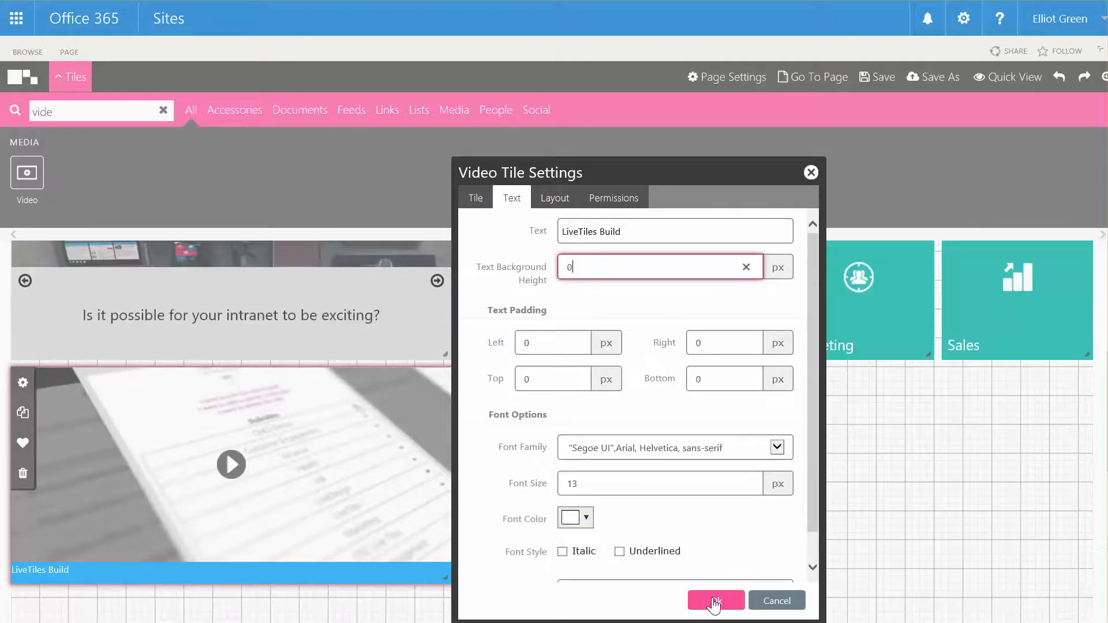
left_click(715, 600)
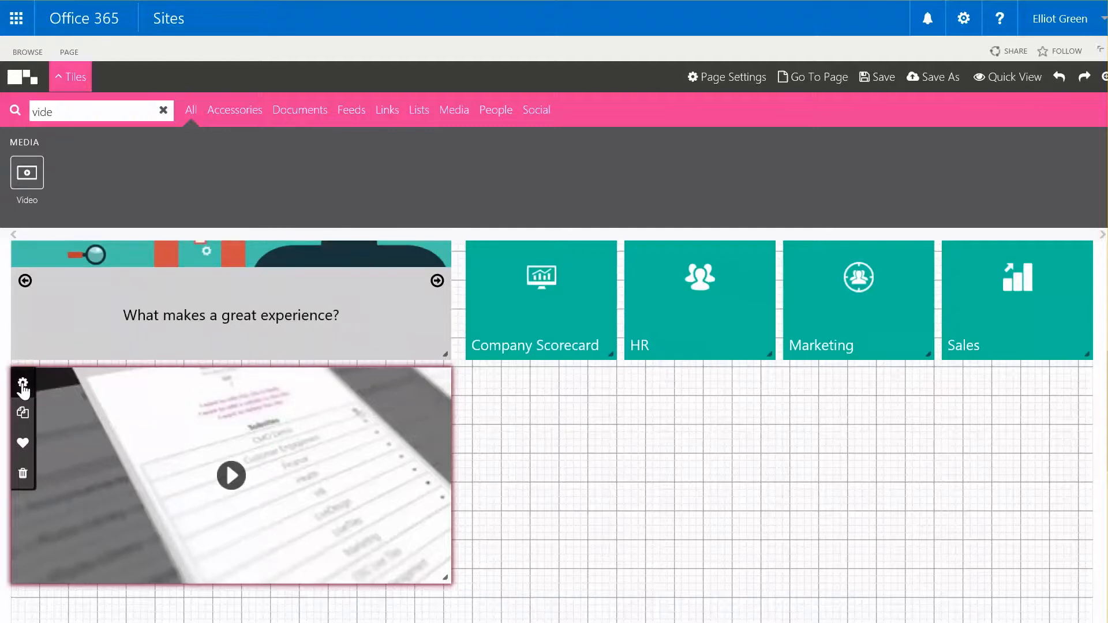
Reopen the video tile's settings and bring up the YouTube video's embed code.
left_click(22, 382)
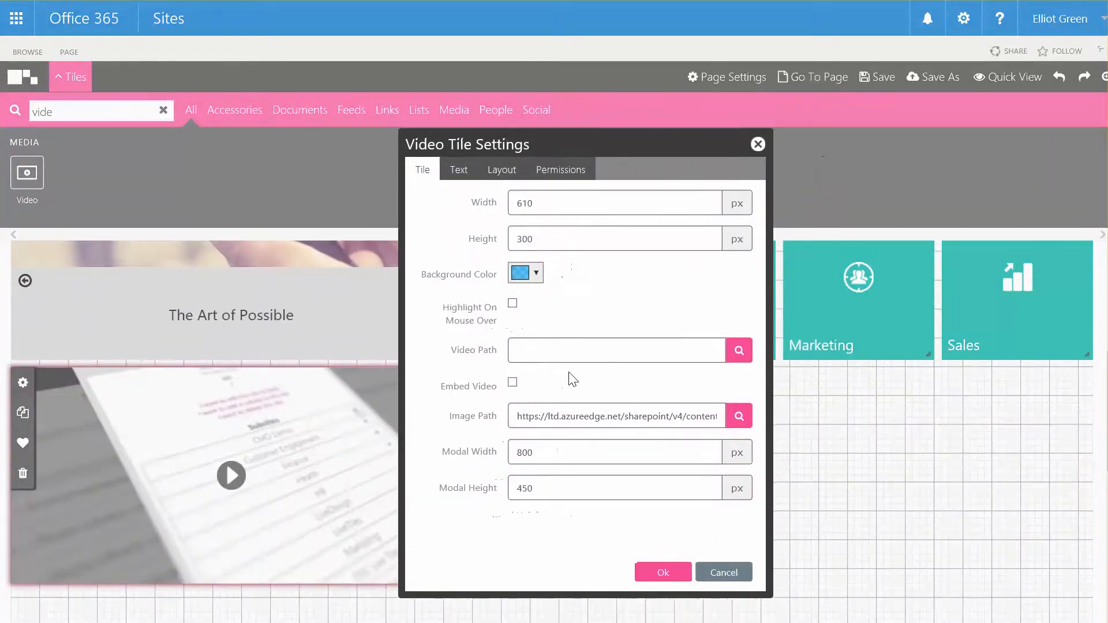
left_click(512, 382)
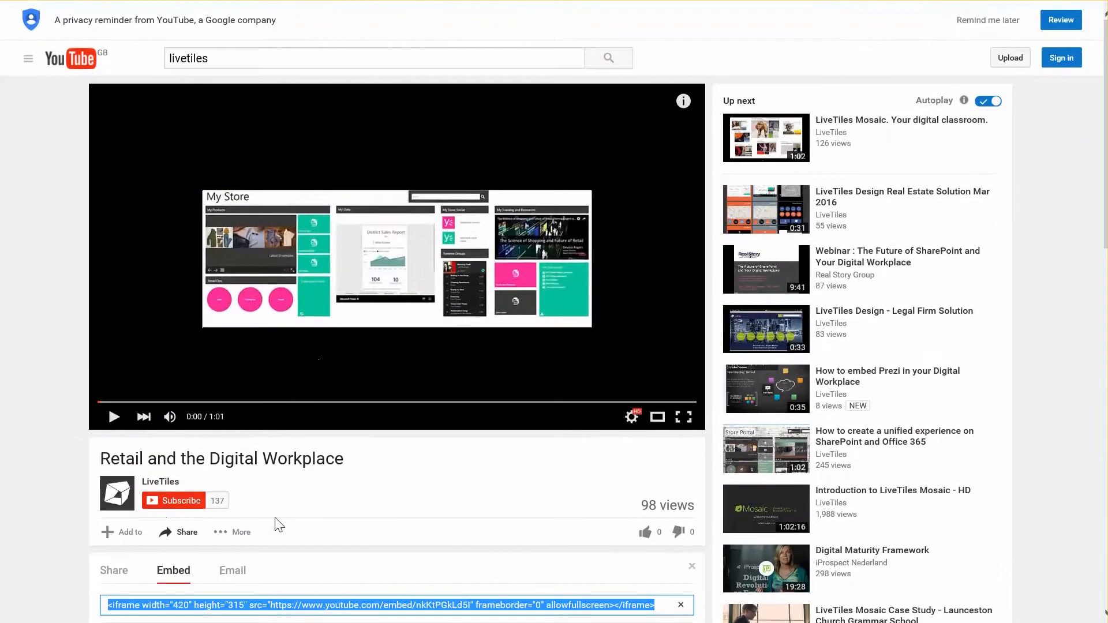
Return to the tile settings with the copied YouTube embed URL for Video Path.
scroll("down", 3)
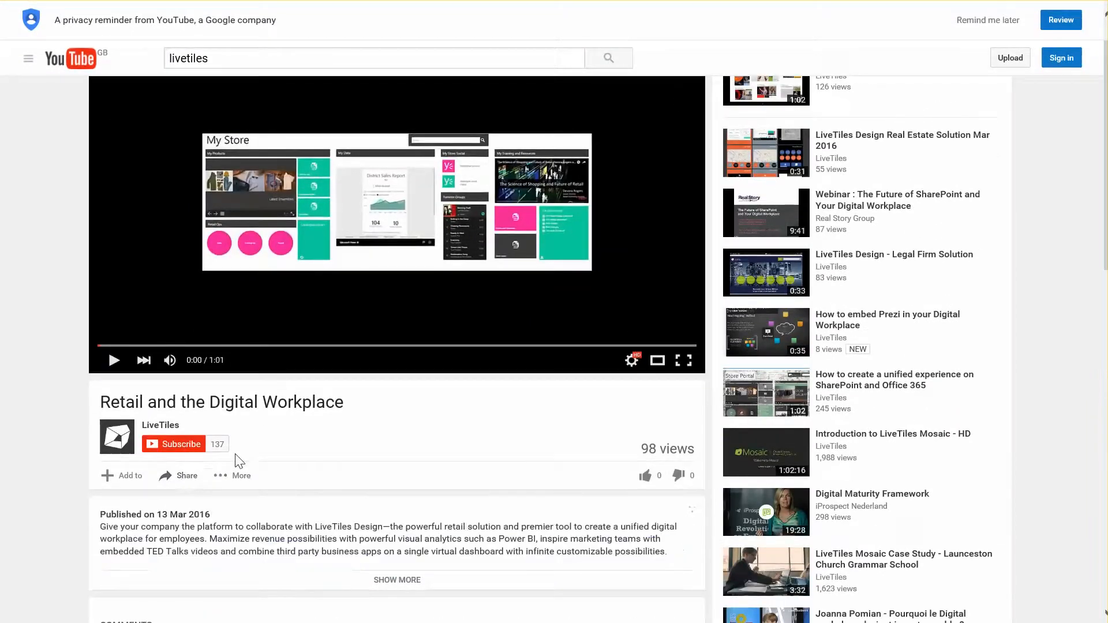
left_click(186, 474)
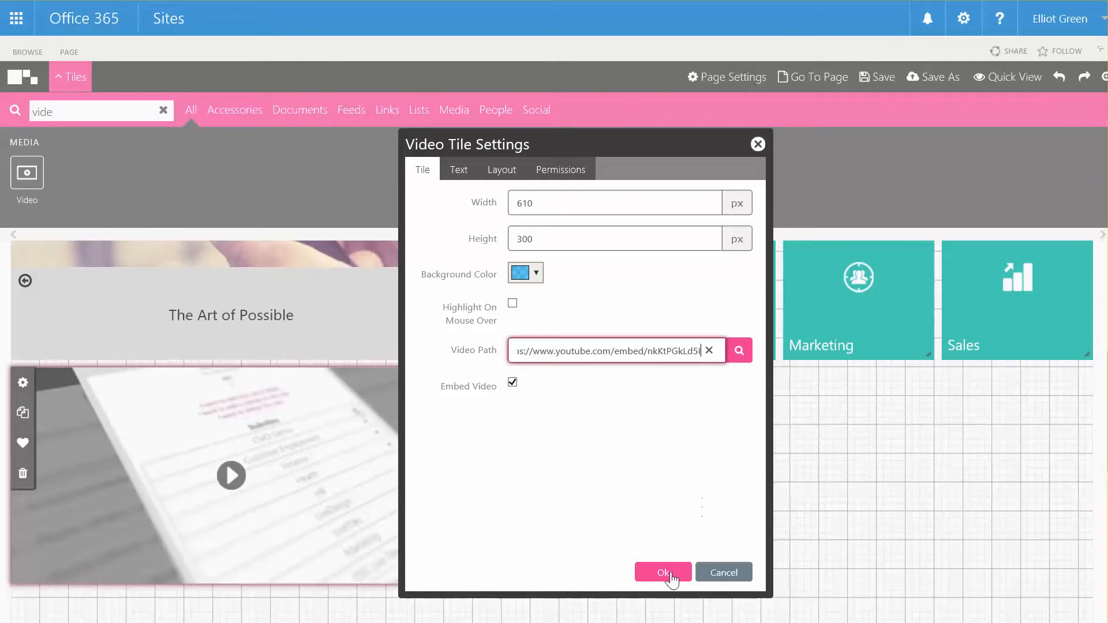
Apply the YouTube embed URL so the tile plays 'Retail and the Digital Workplace'.
left_click(661, 572)
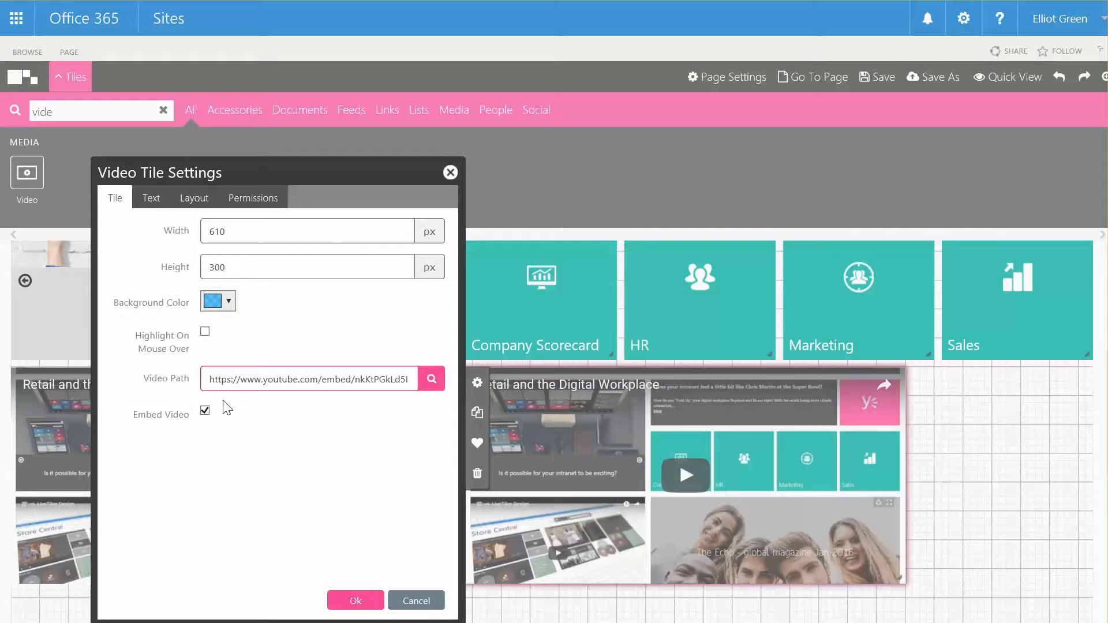
Copy the Vimeo 'Introducing LiveTiles Build' embed code into the duplicated tile's Video Path.
left_click(307, 378)
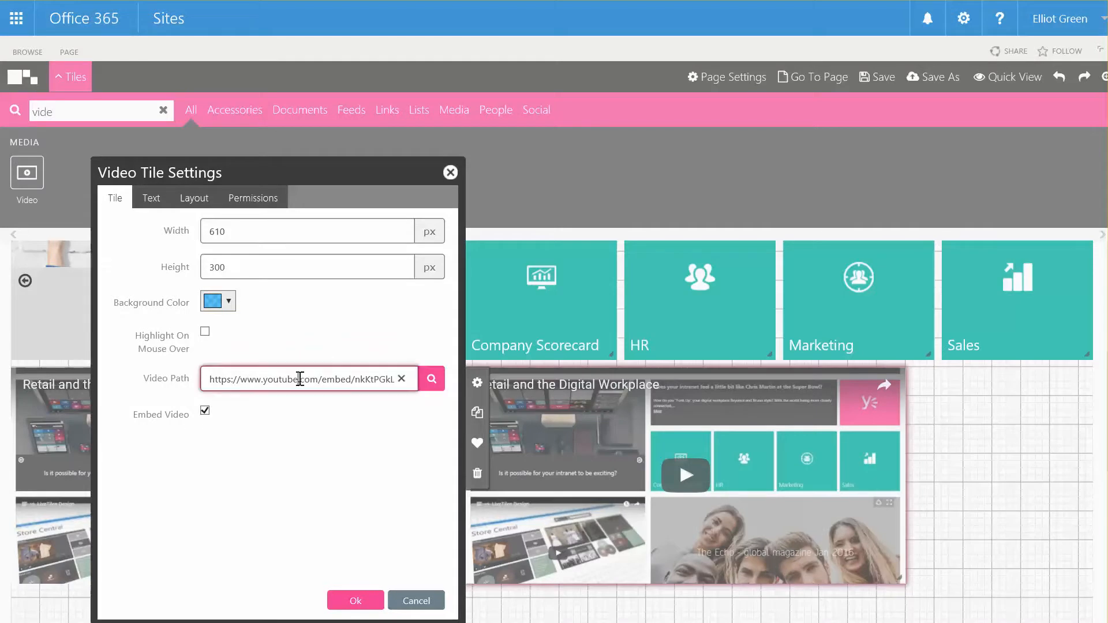
left_click(400, 379)
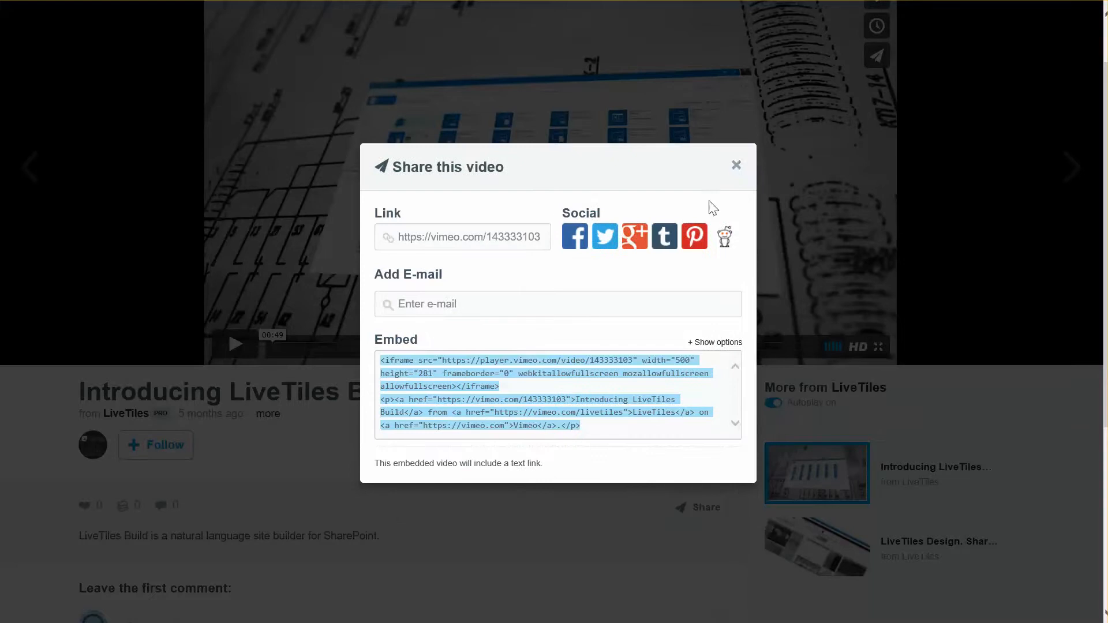
left_click(735, 165)
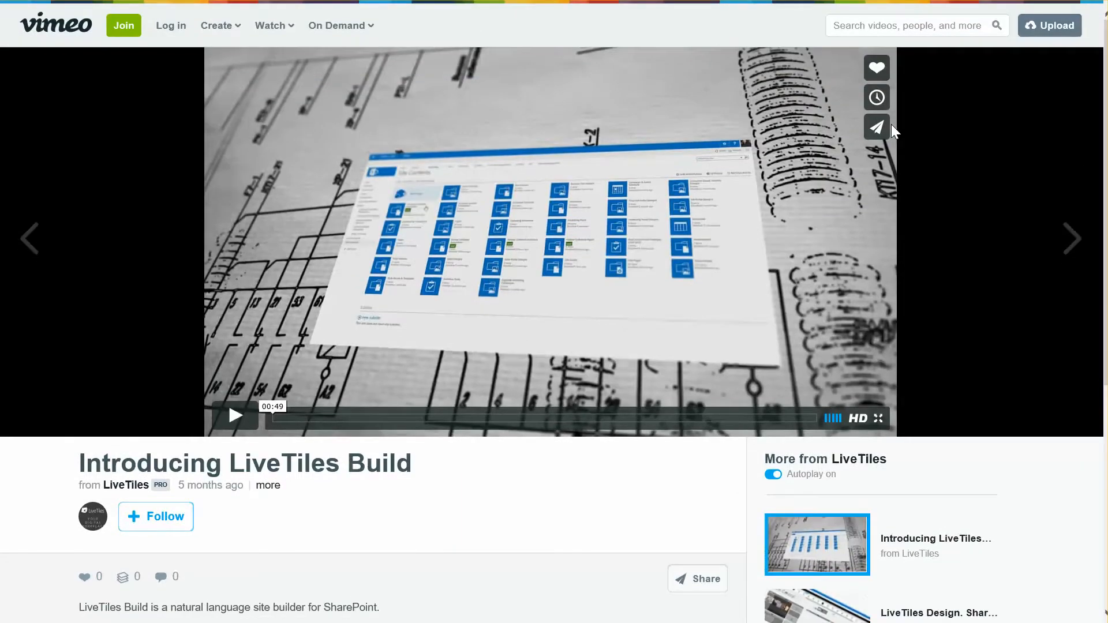
left_click(876, 127)
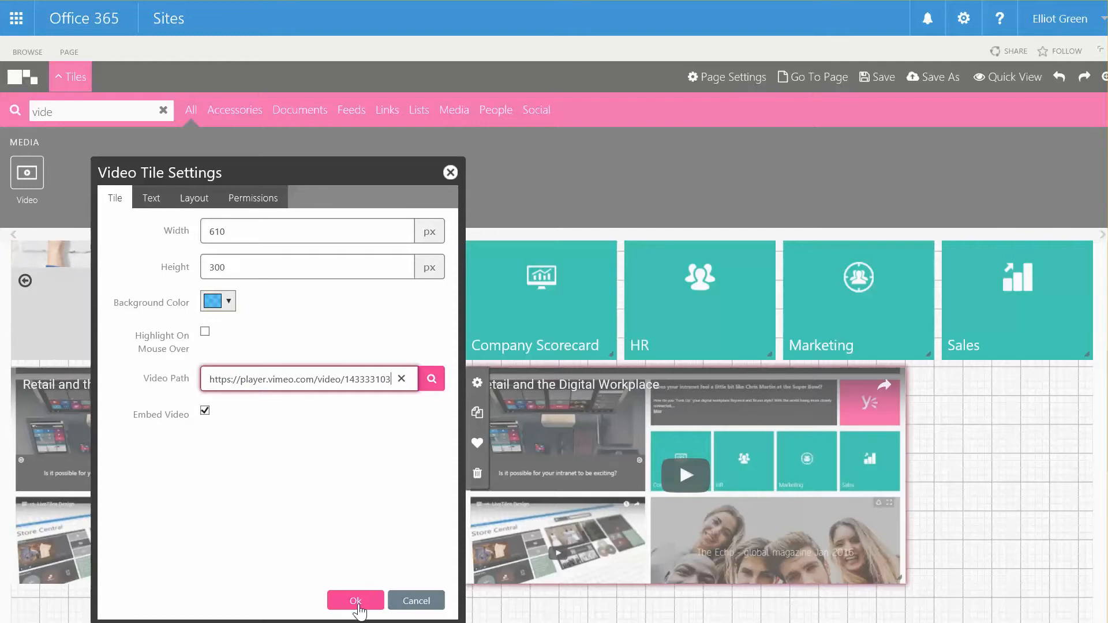
Apply the player.vimeo.com URL so the second tile embeds the Vimeo video.
left_click(356, 600)
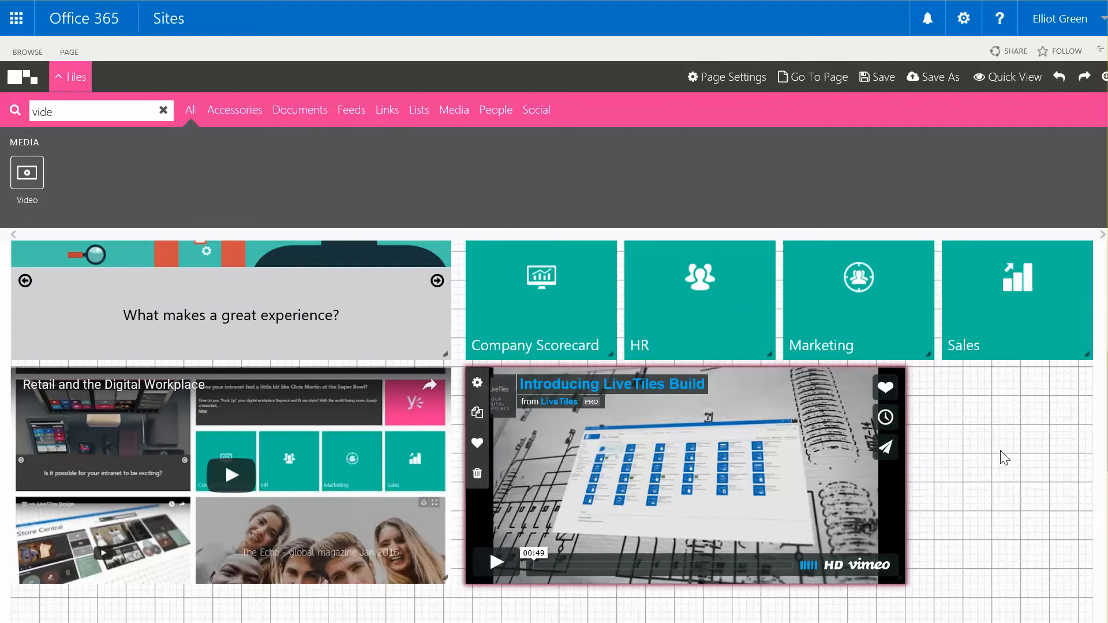
mouse_move(1015, 455)
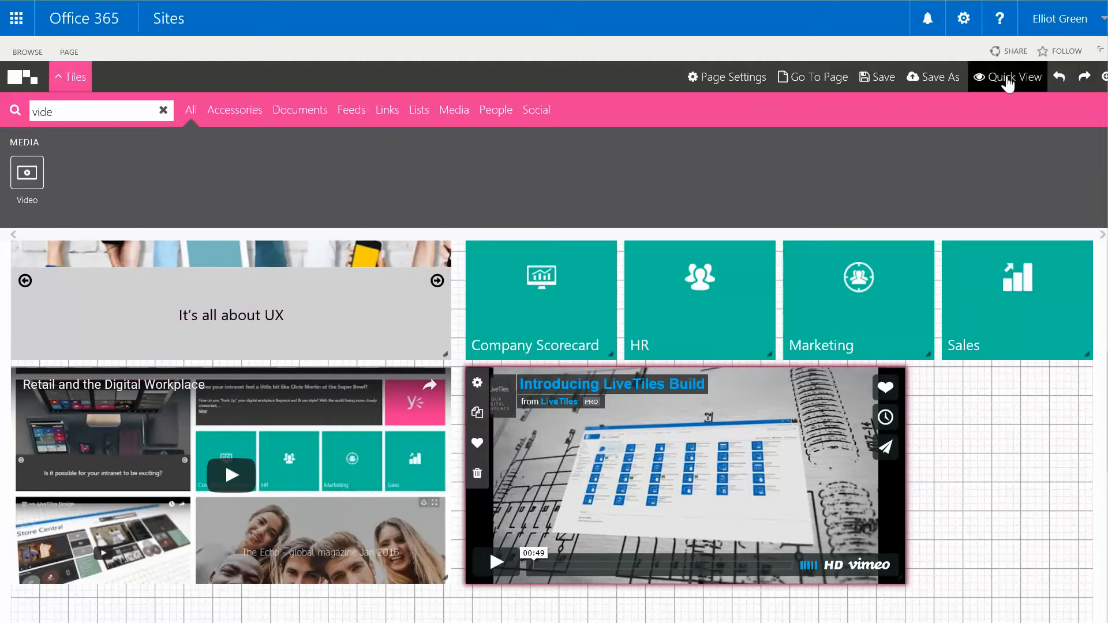
Preview the page in Quick View with the YouTube and Vimeo tiles side by side.
left_click(1012, 77)
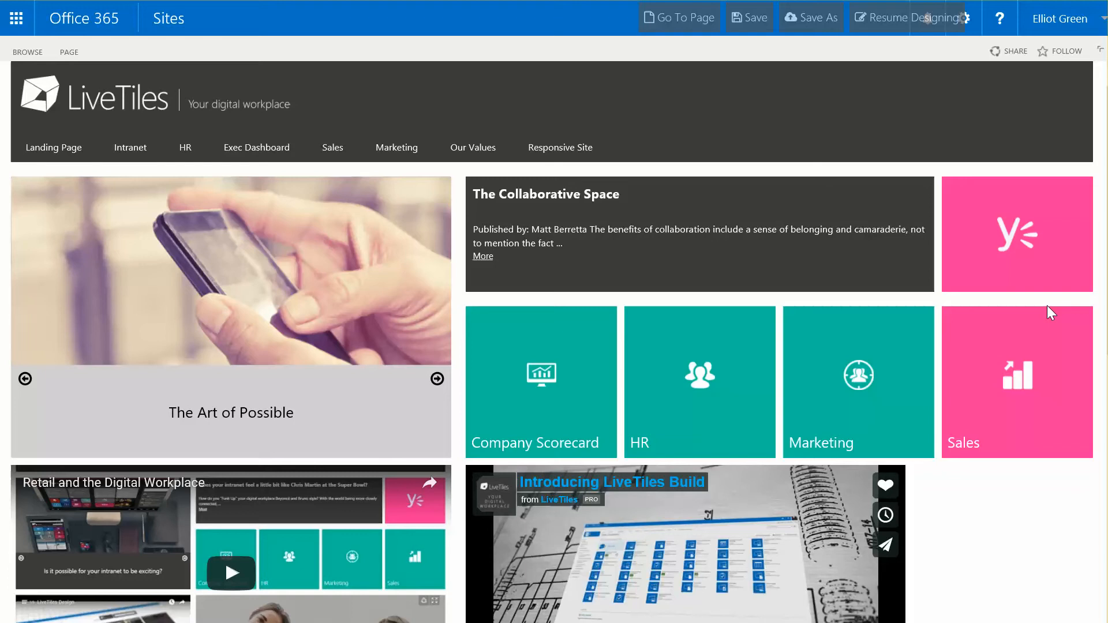
scroll("down", 3)
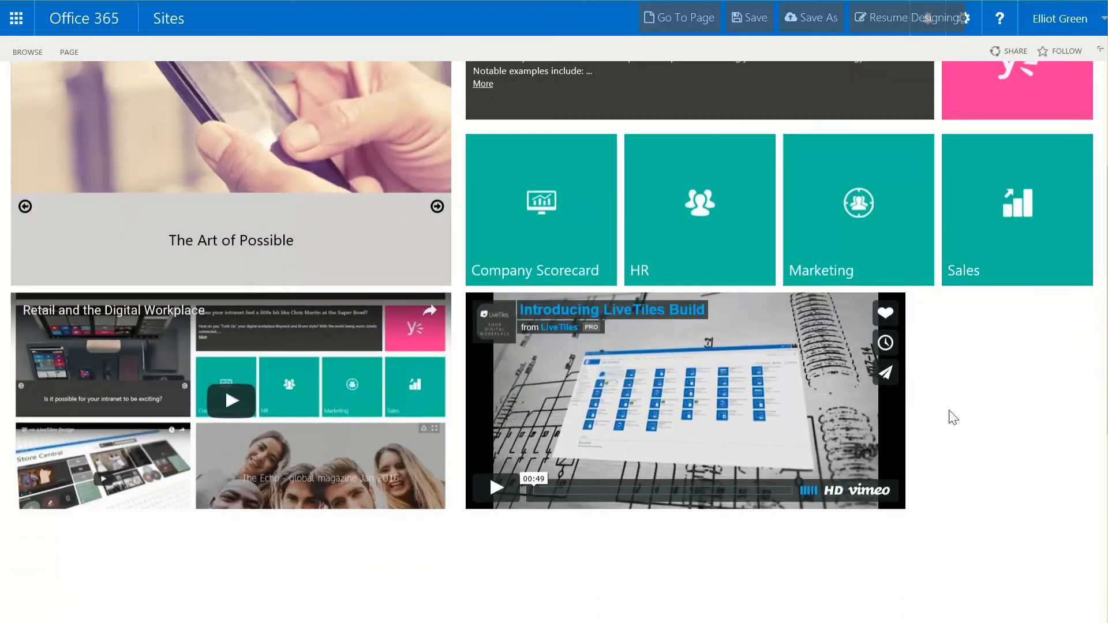
scroll("down", 3)
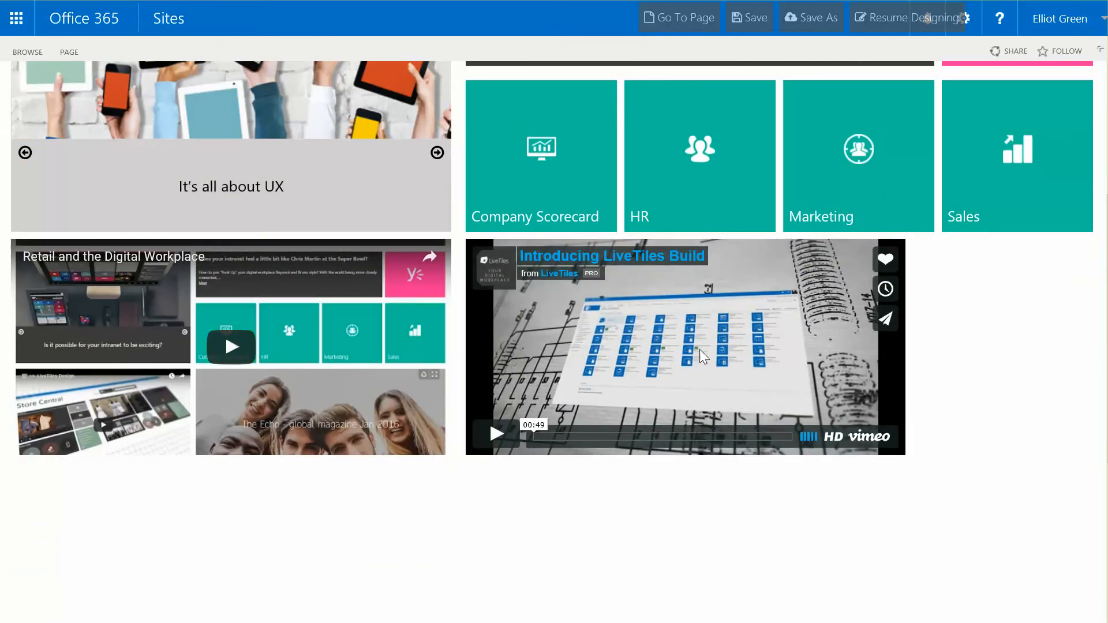